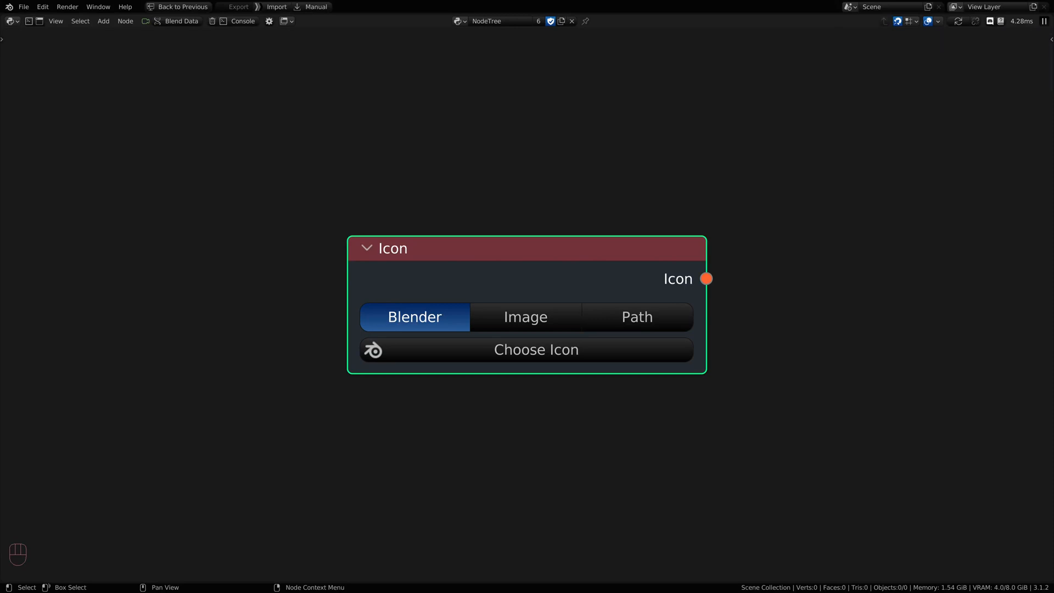
pyautogui.moveTo(582, 373)
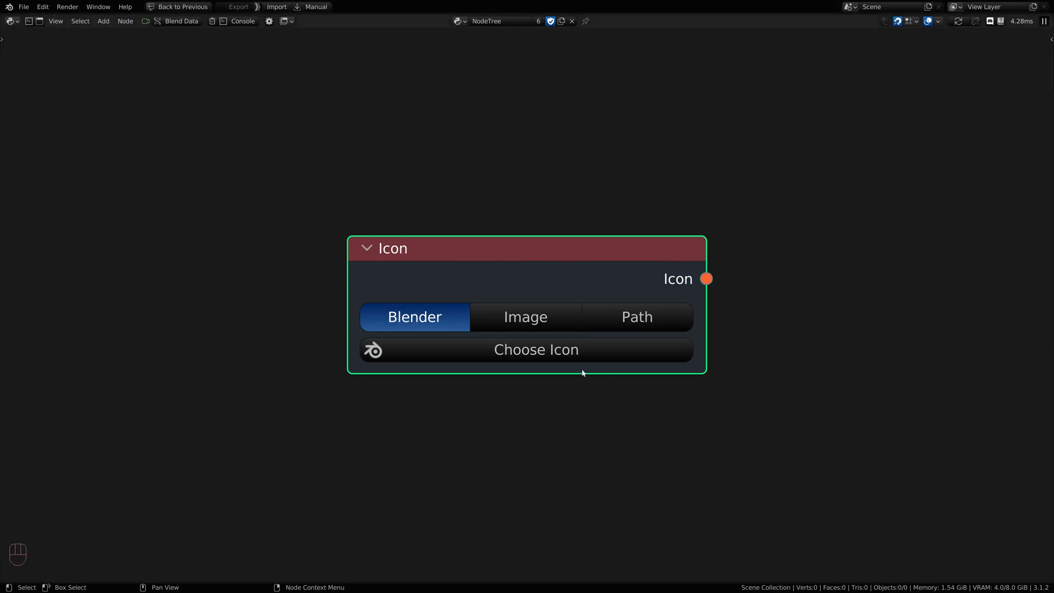
pyautogui.moveTo(410, 376)
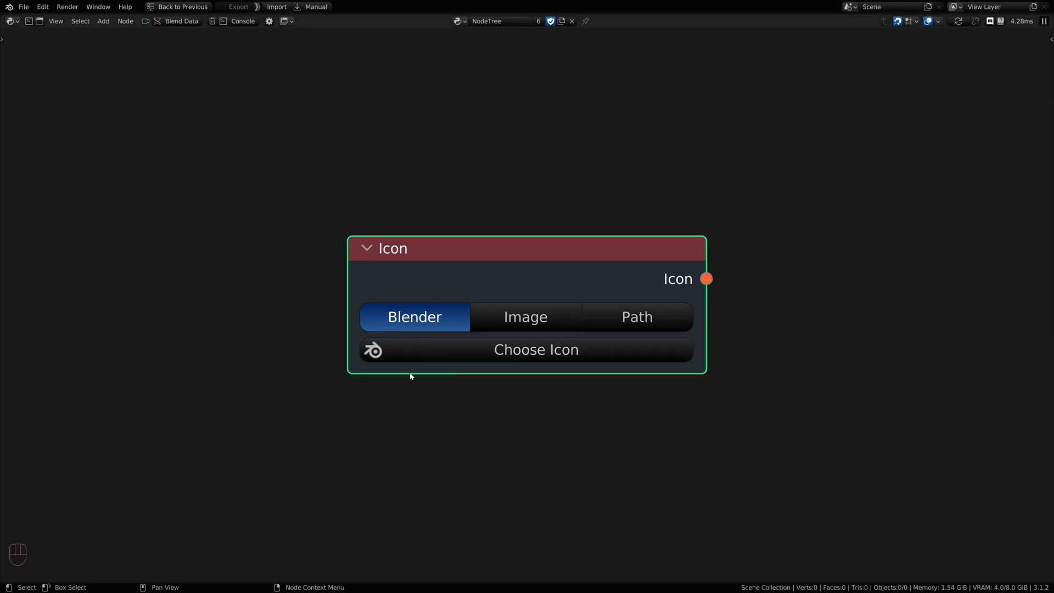
pyautogui.moveTo(400, 323)
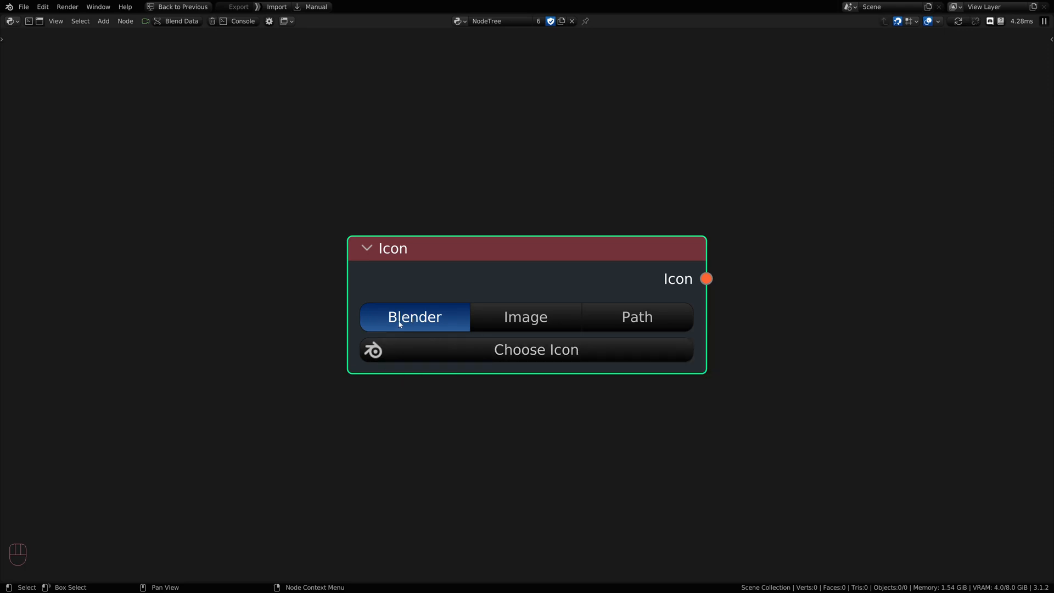
# Set the Icon node's source to Image, replacing the built-in icon picker.
pyautogui.click(535, 349)
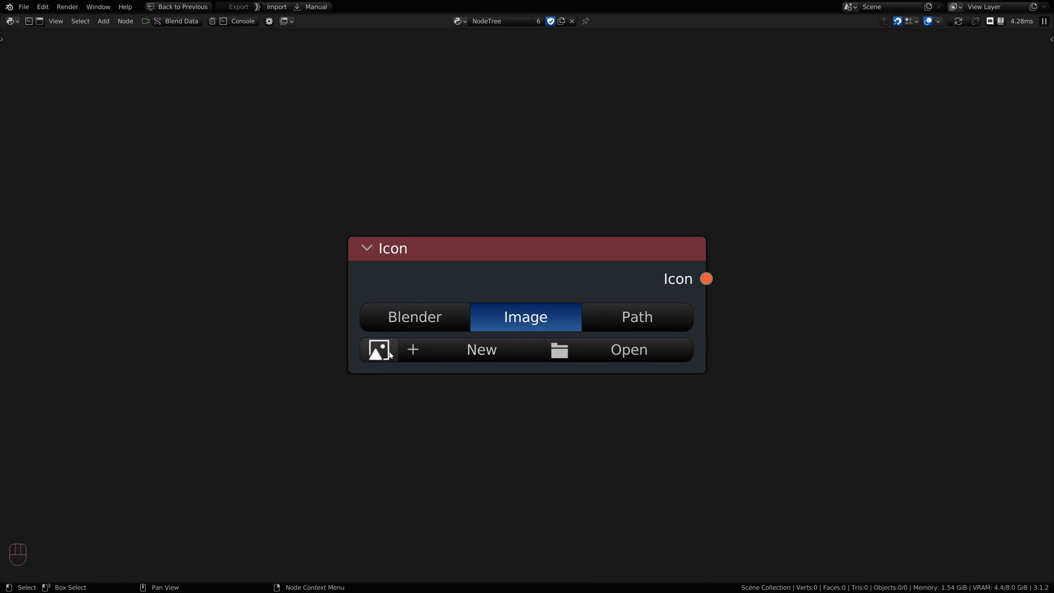
pyautogui.click(378, 350)
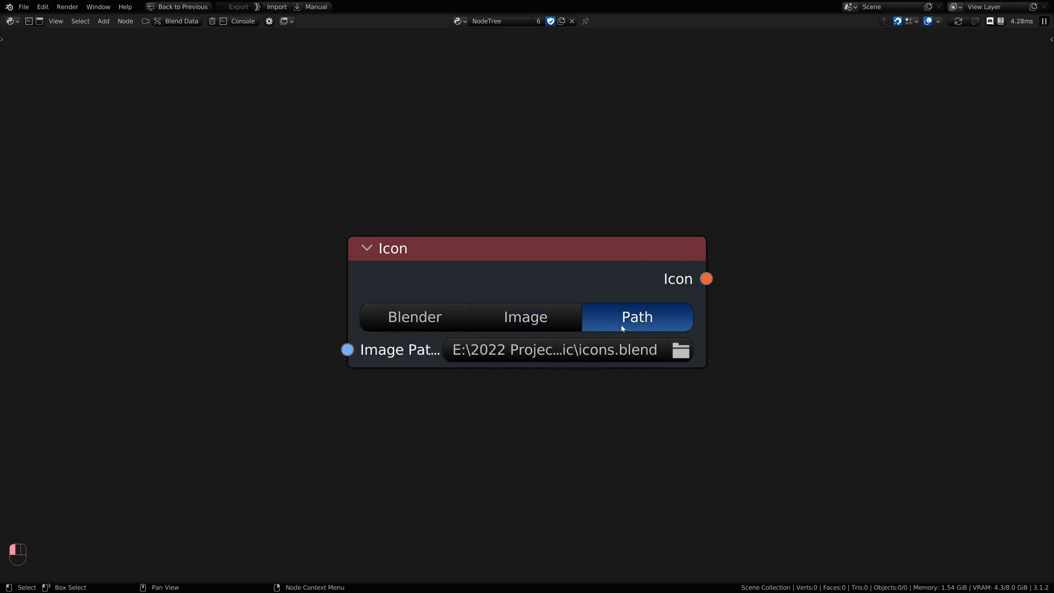
pyautogui.click(680, 350)
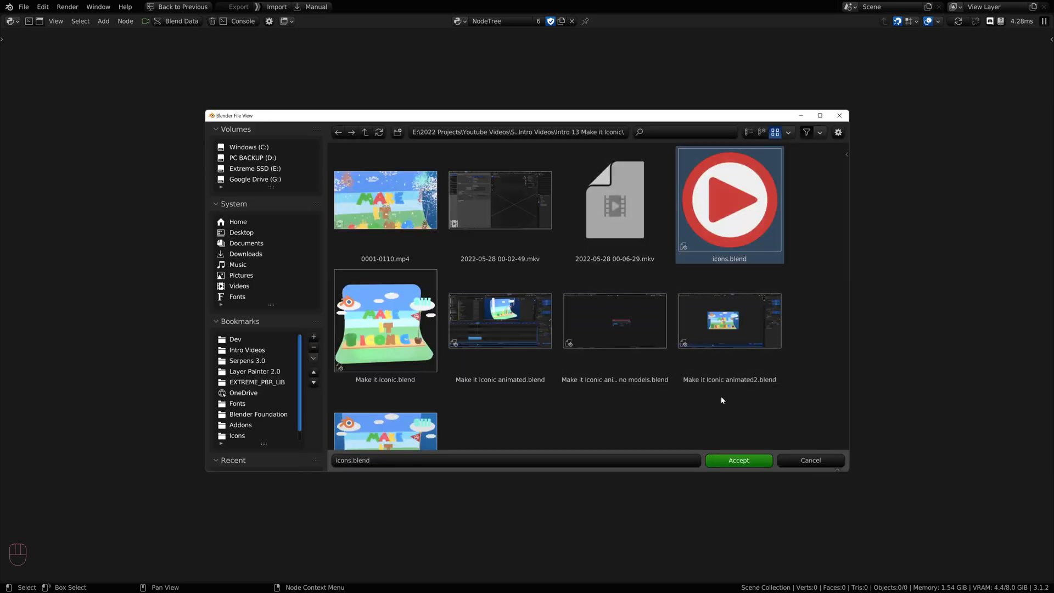
pyautogui.click(737, 460)
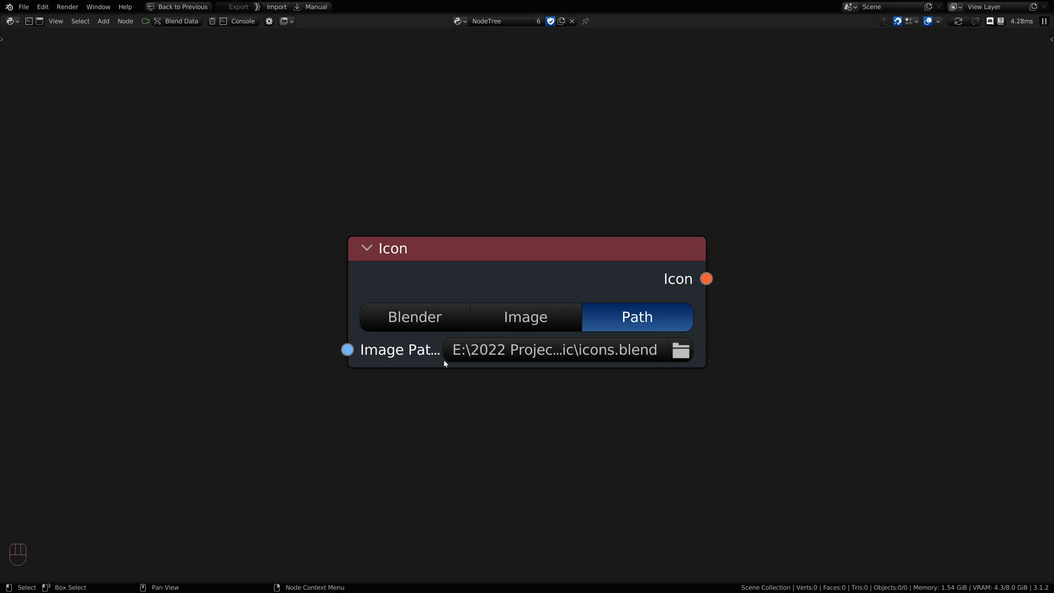
pyautogui.click(525, 317)
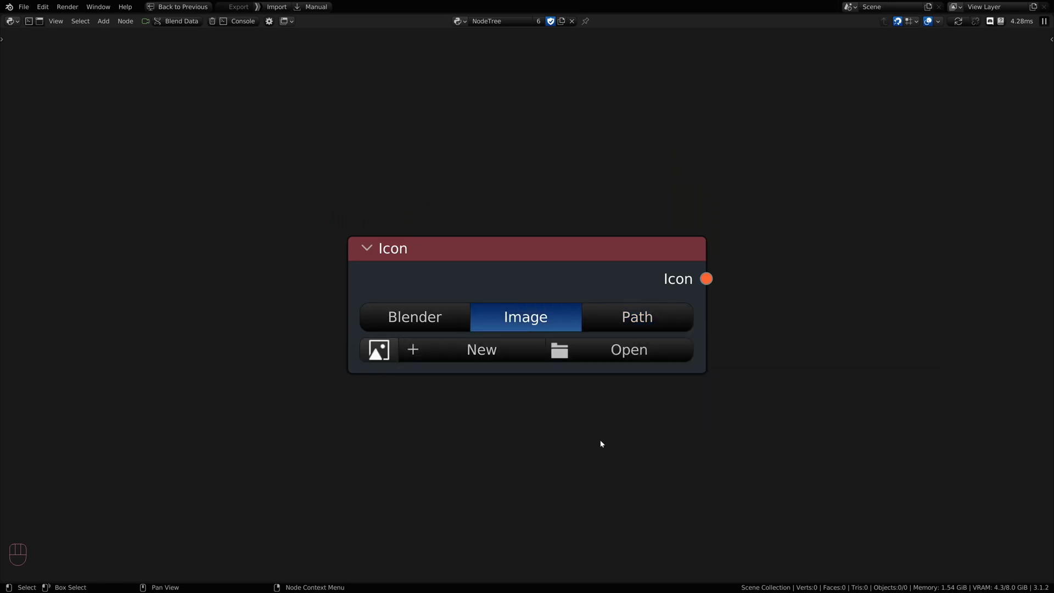
pyautogui.moveTo(510, 386)
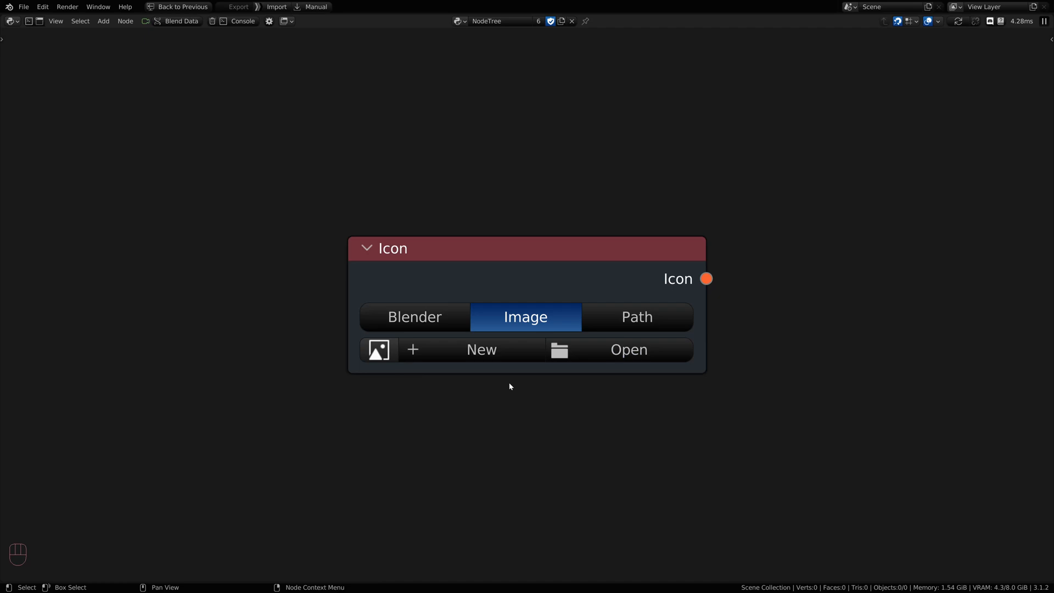
pyautogui.moveTo(491, 395)
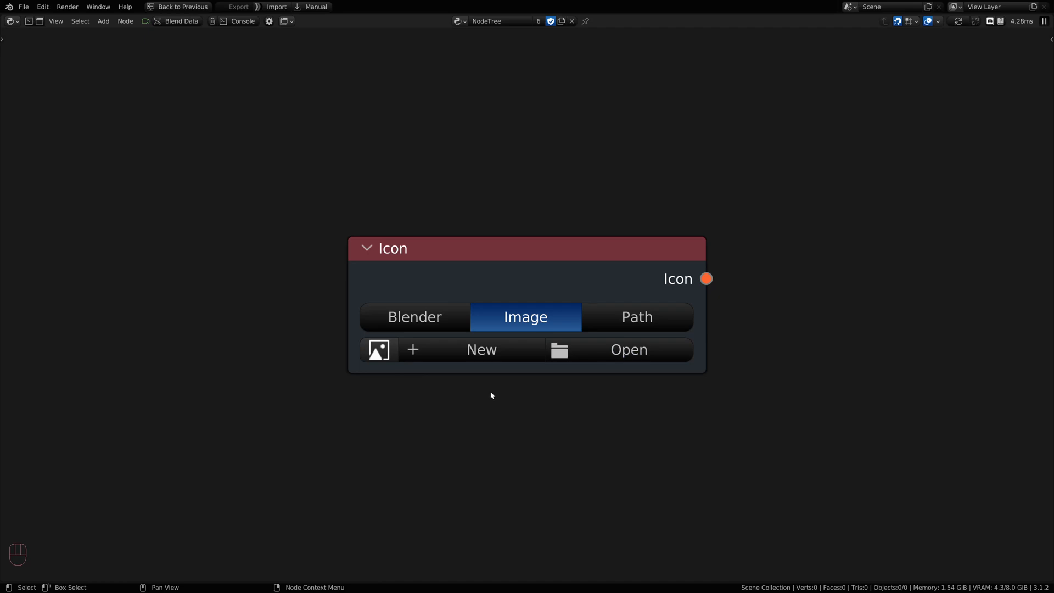
pyautogui.scroll(-3)
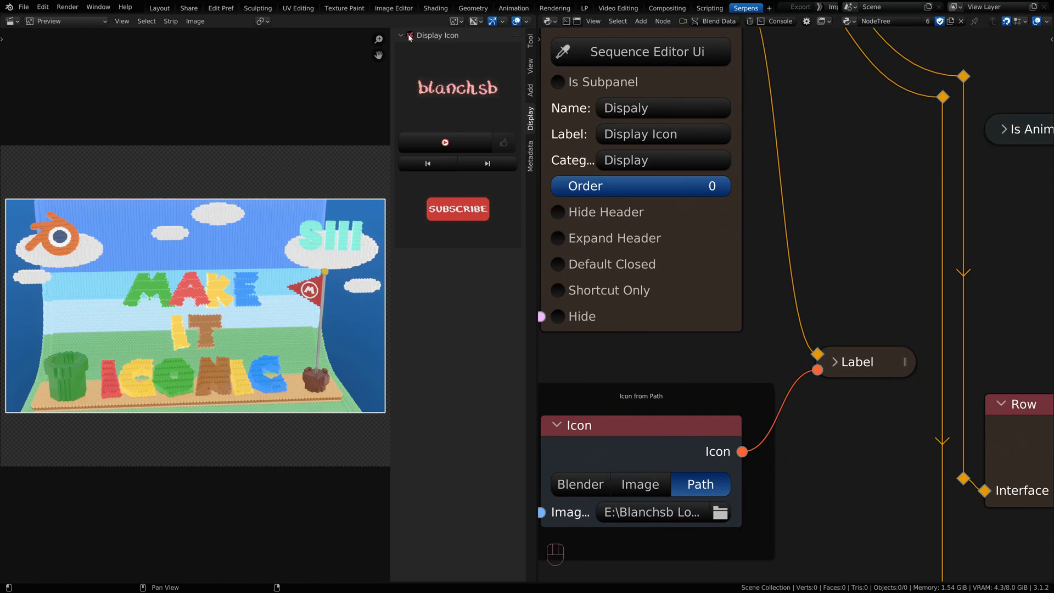
pyautogui.moveTo(529, 207)
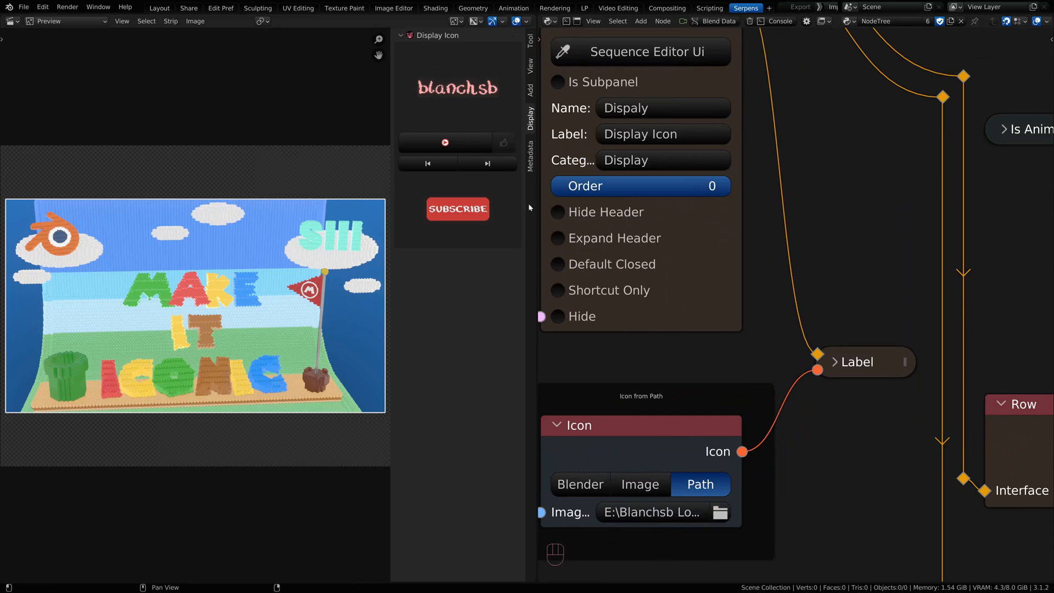
pyautogui.moveTo(461, 186)
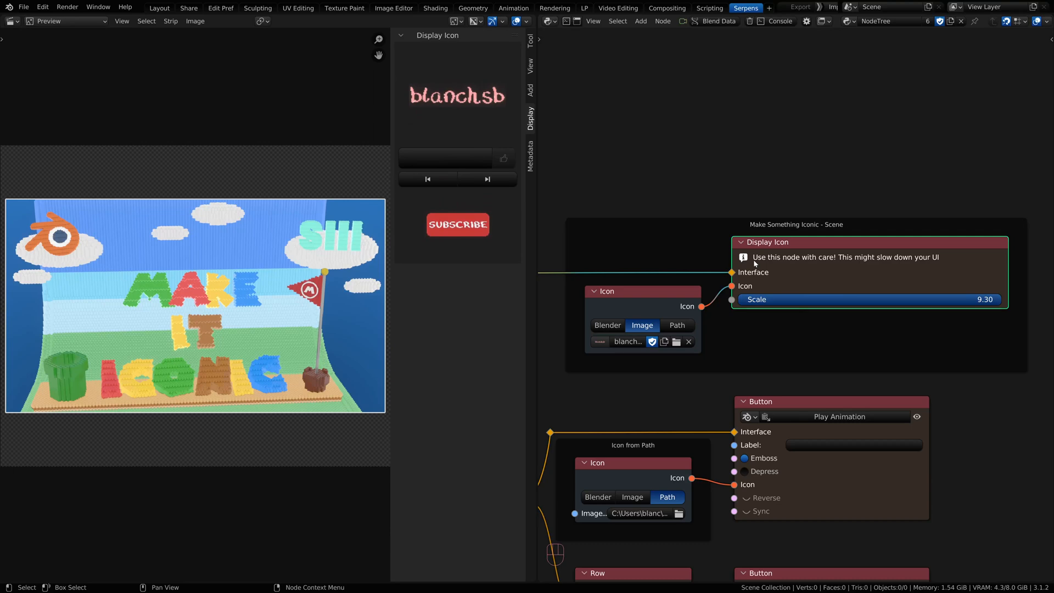
pyautogui.moveTo(911, 265)
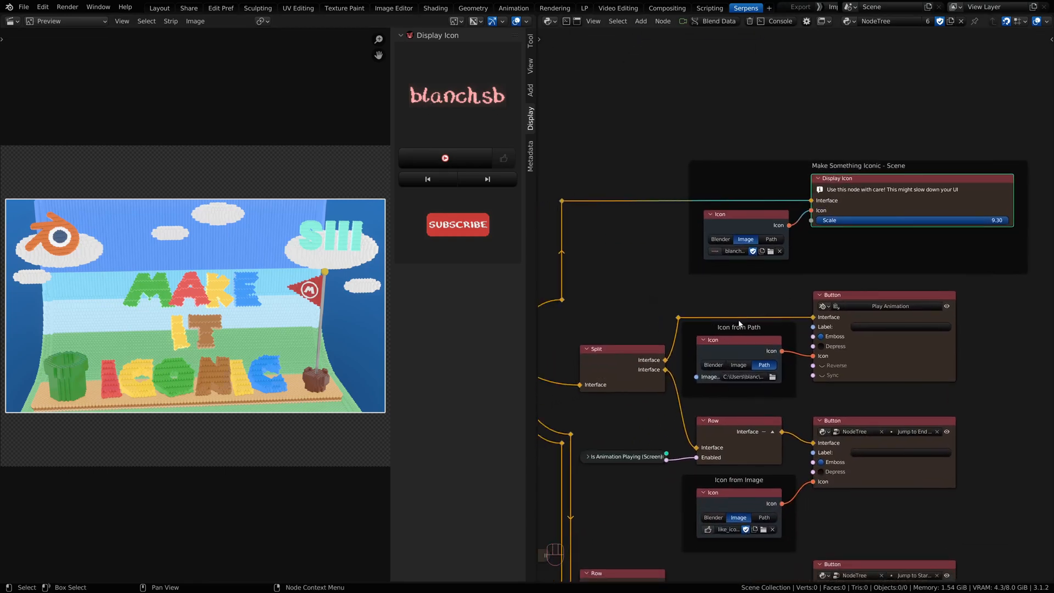
# Review the Button nodes, then start video playback from the Display Icon panel.
pyautogui.click(845, 297)
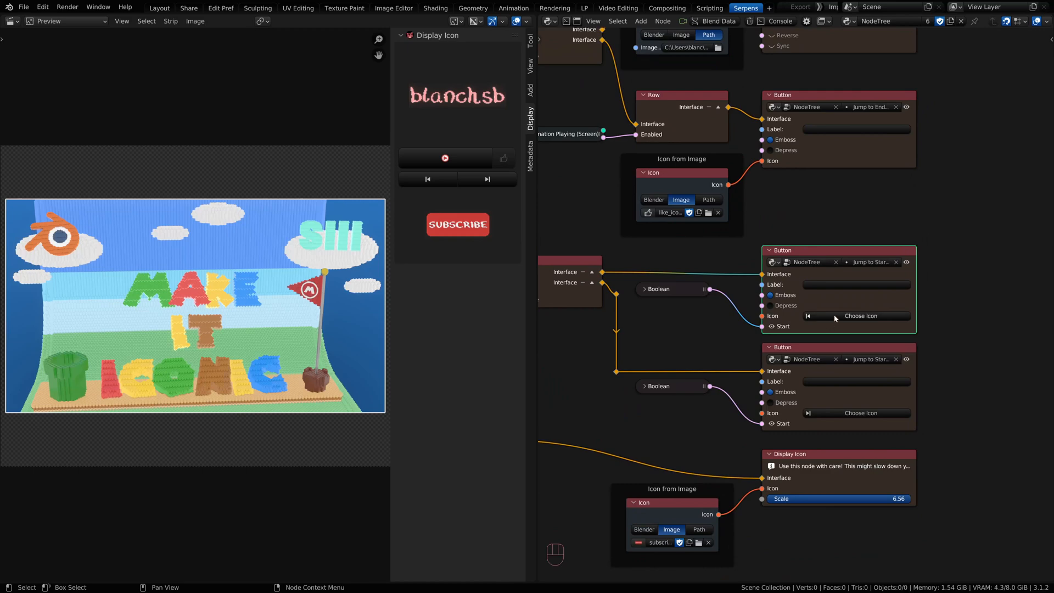
pyautogui.click(861, 316)
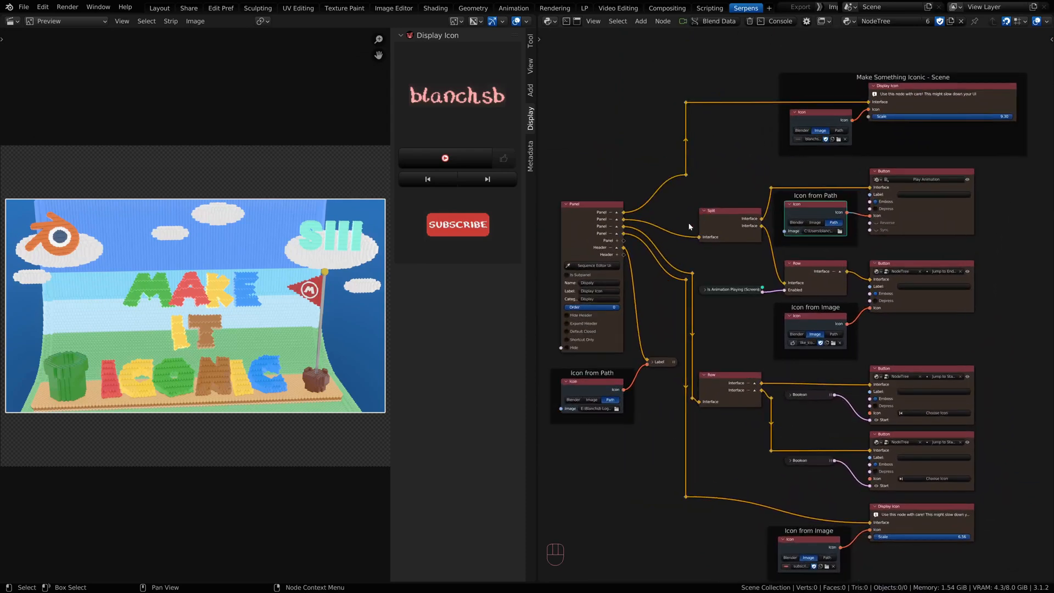
pyautogui.click(445, 158)
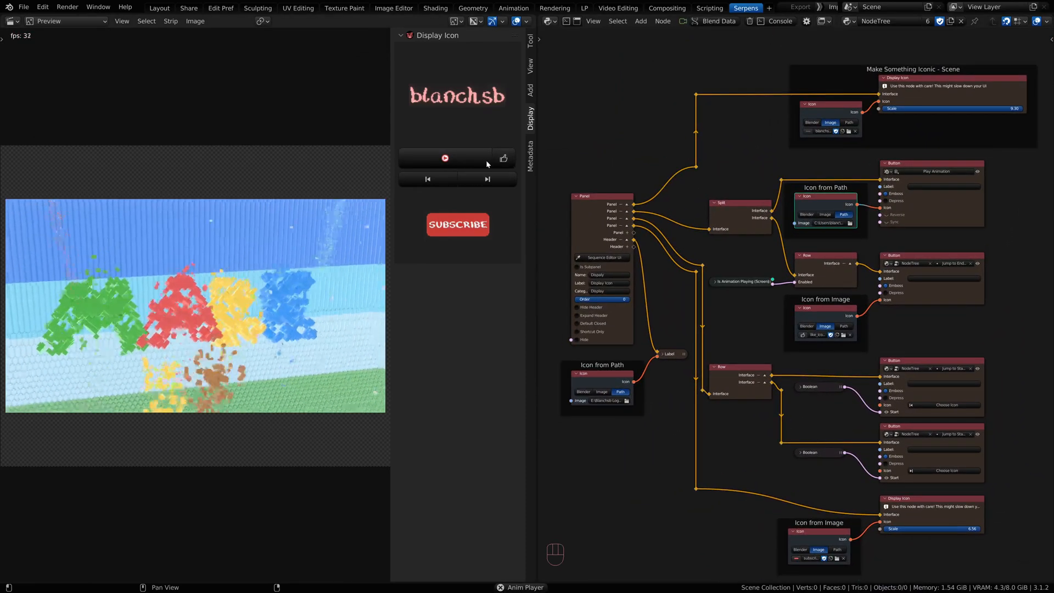